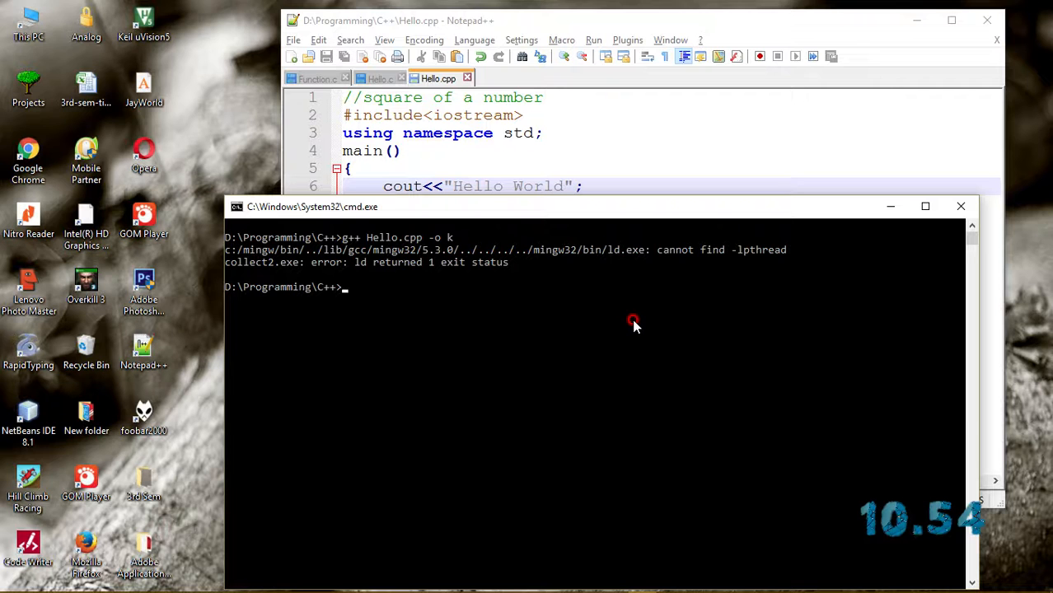
mouse_move(611, 315)
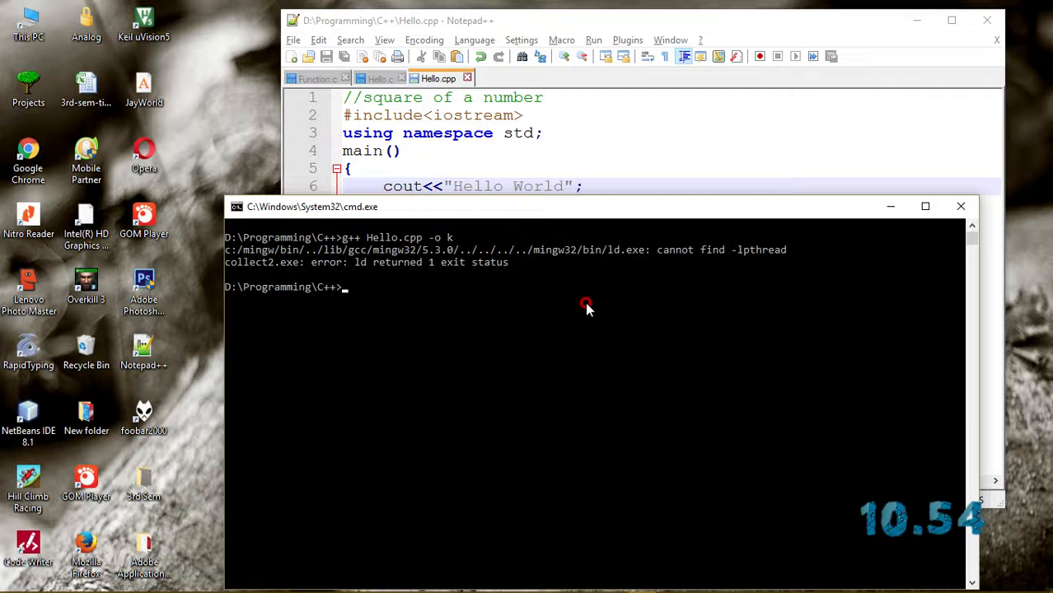
Switch to the Hello.c source file and open a command window in its folder
drag(585, 206, 536, 260)
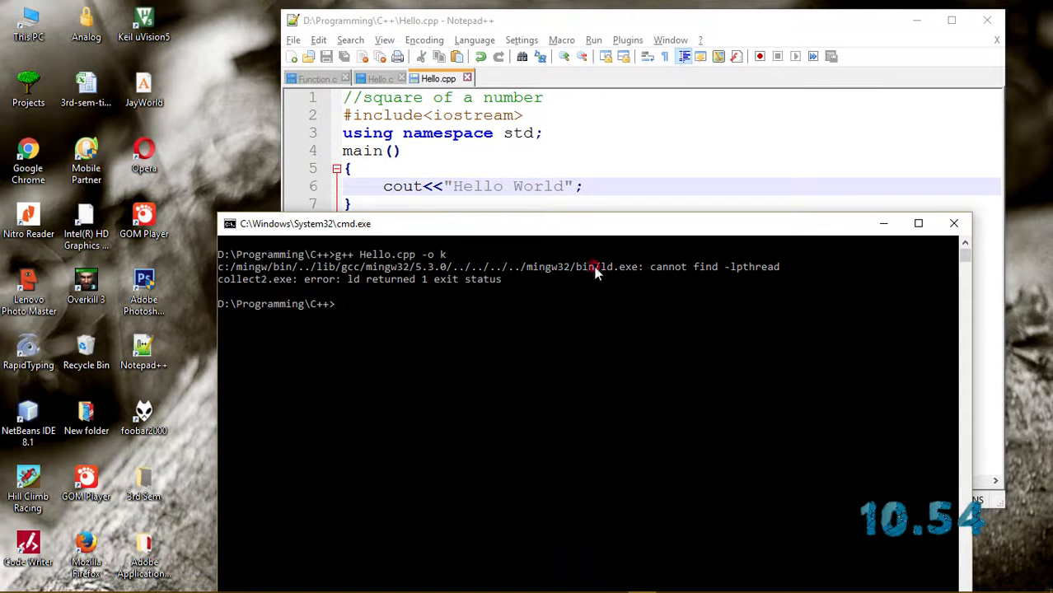
mouse_move(288, 344)
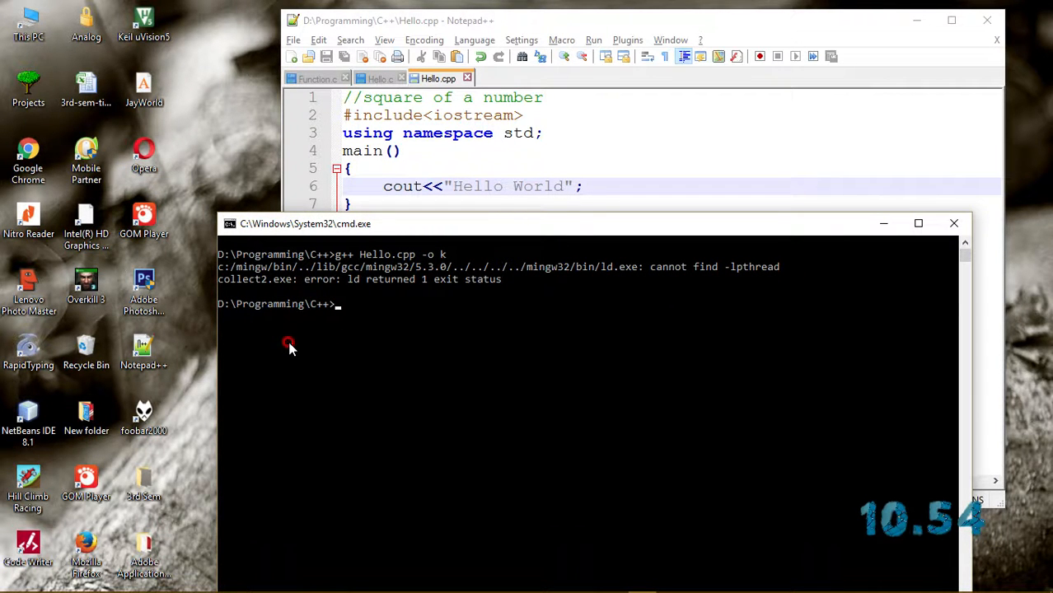
mouse_move(445, 262)
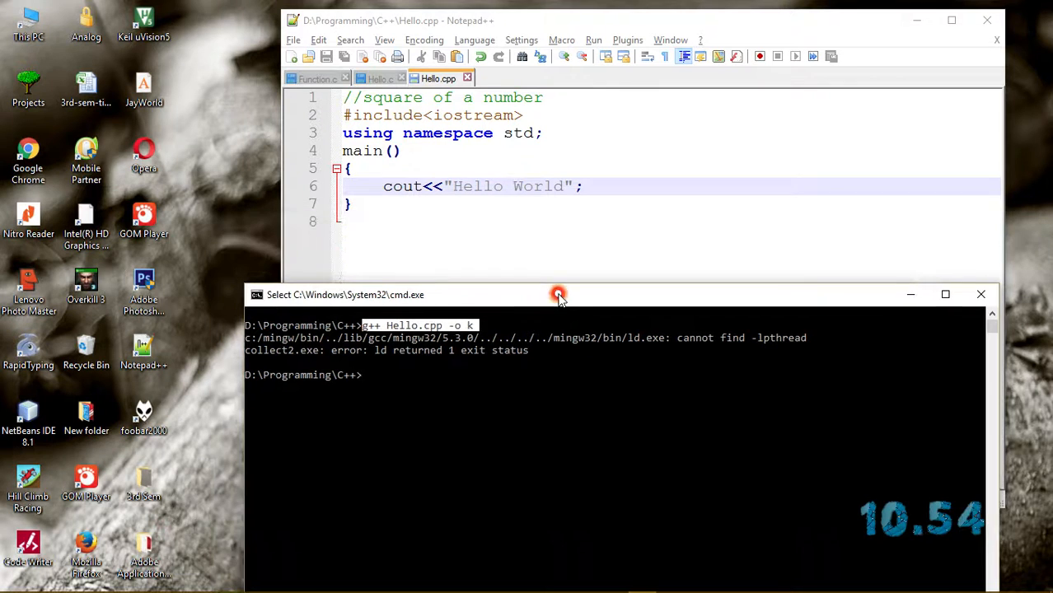
click(486, 204)
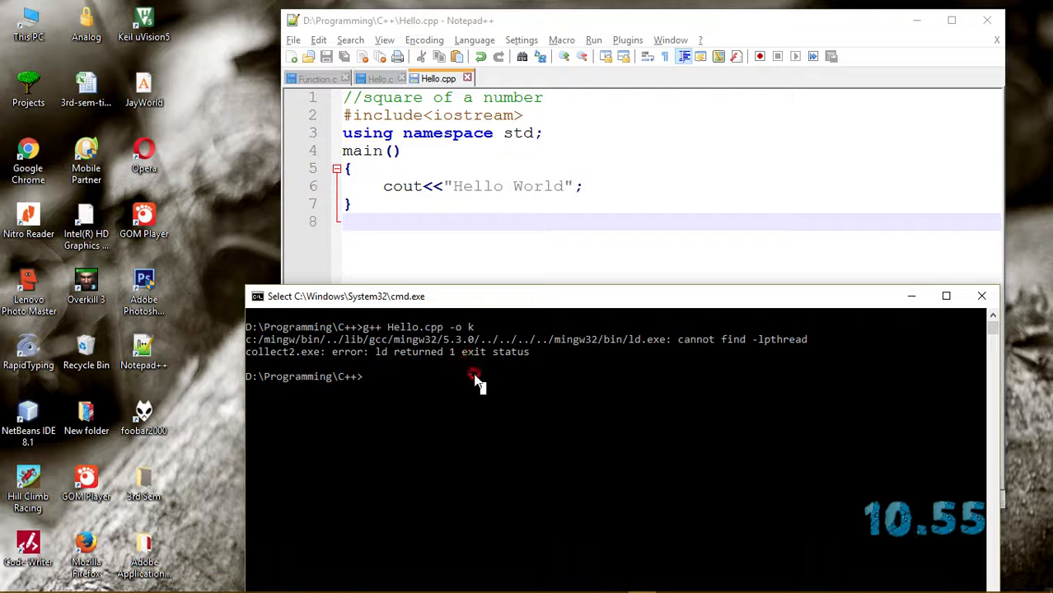
mouse_move(385, 366)
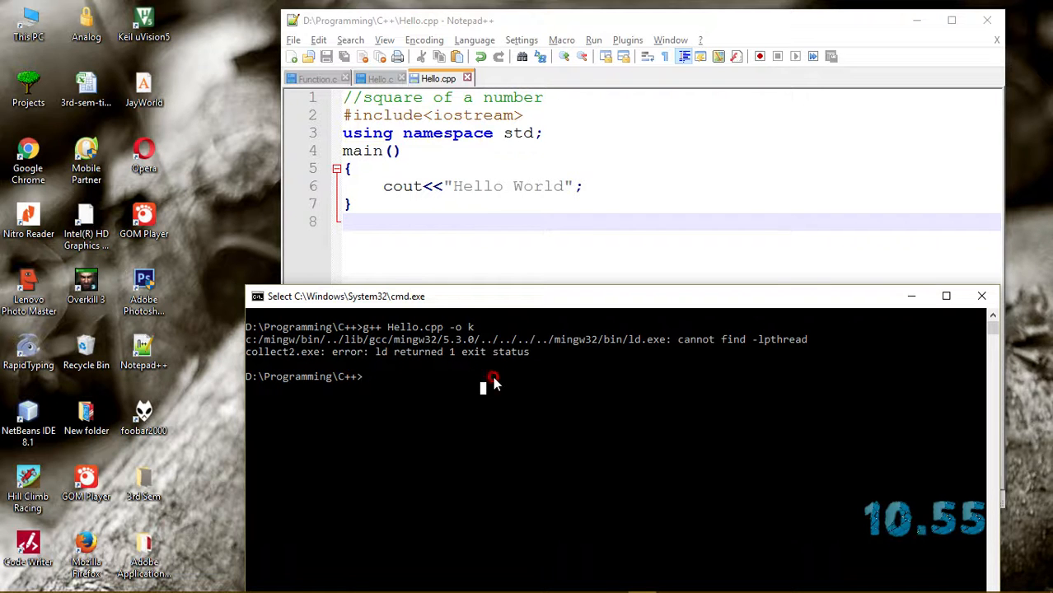
click(374, 79)
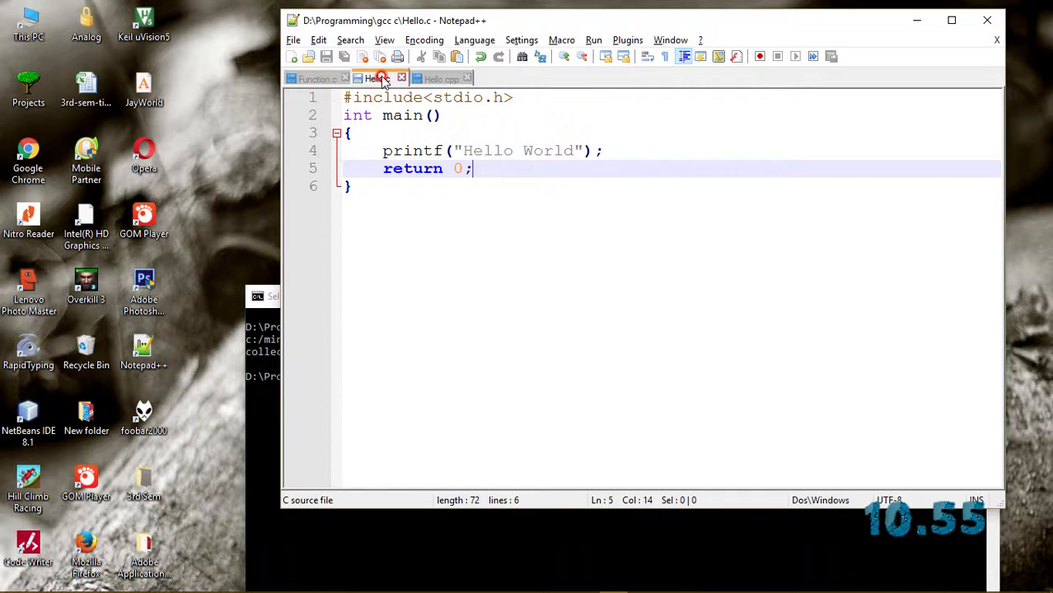
right_click(375, 79)
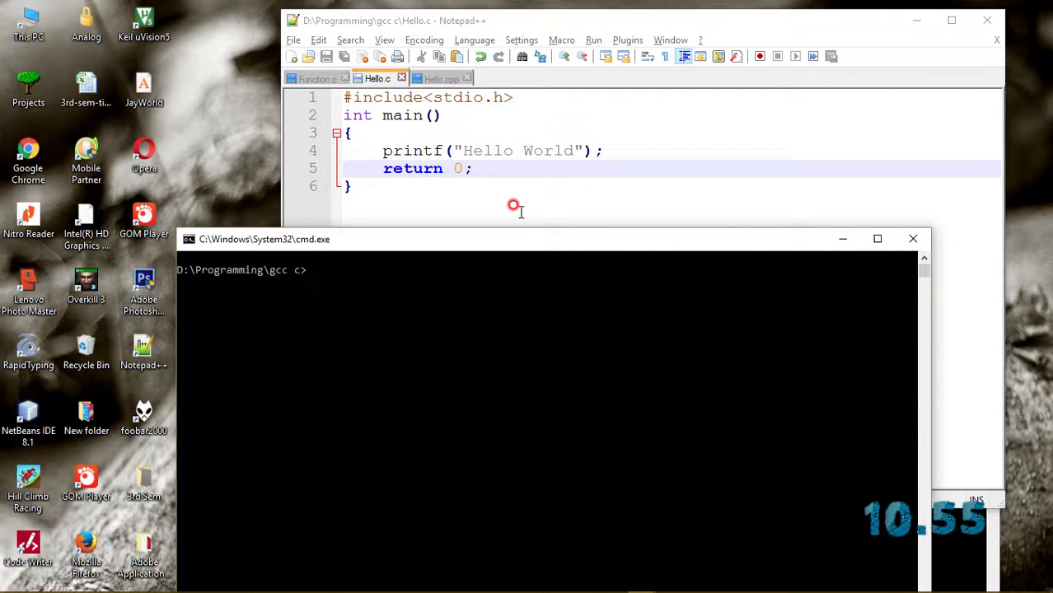
Build Hello.c with 'gcc Hello.c -o k' and hit the missing -lpthread linker error
text(g)
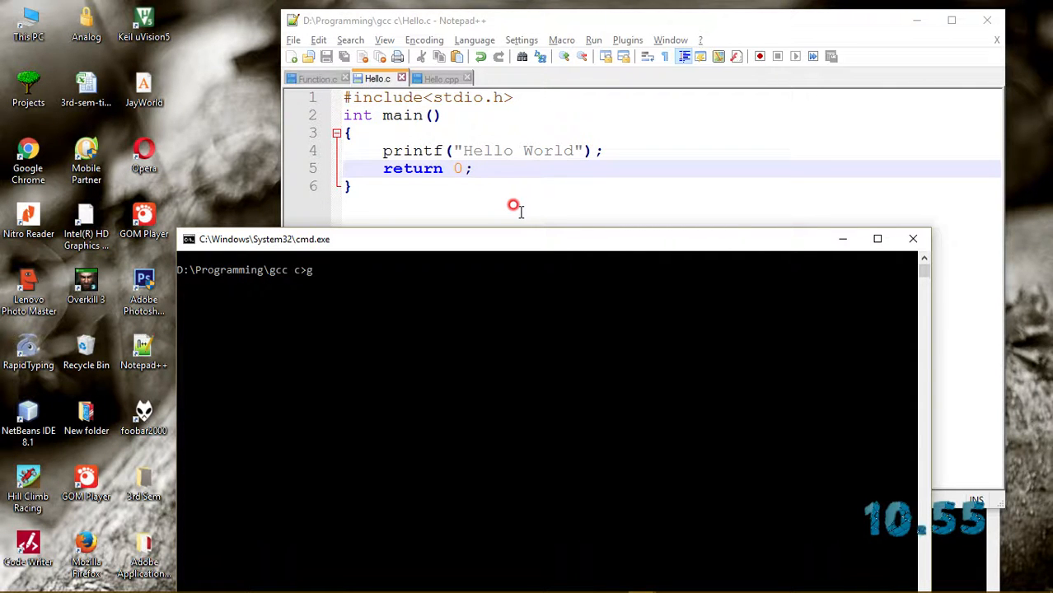
text(cc)
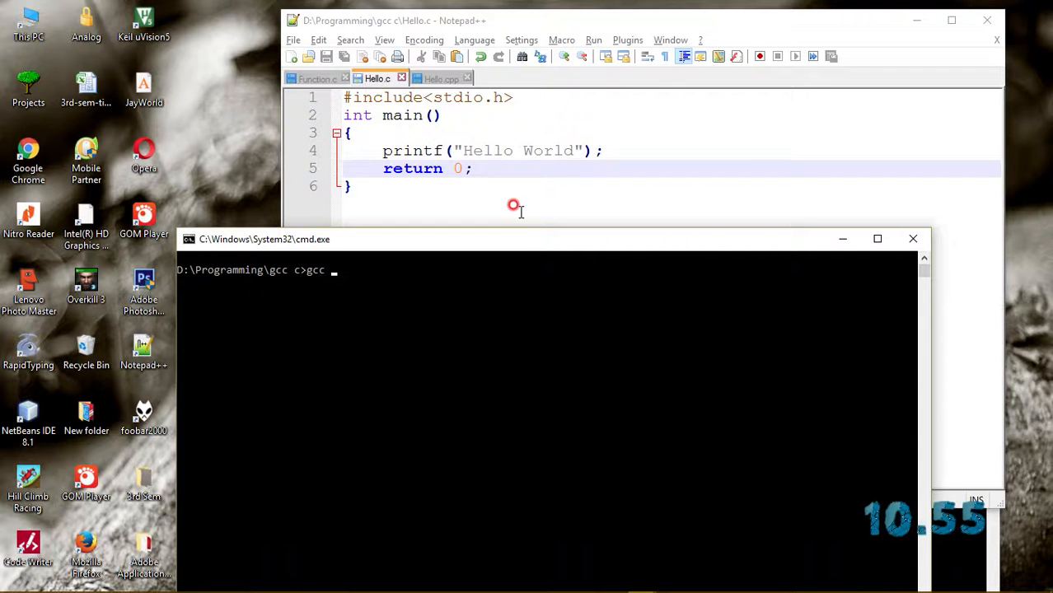
text(Hello.c -o)
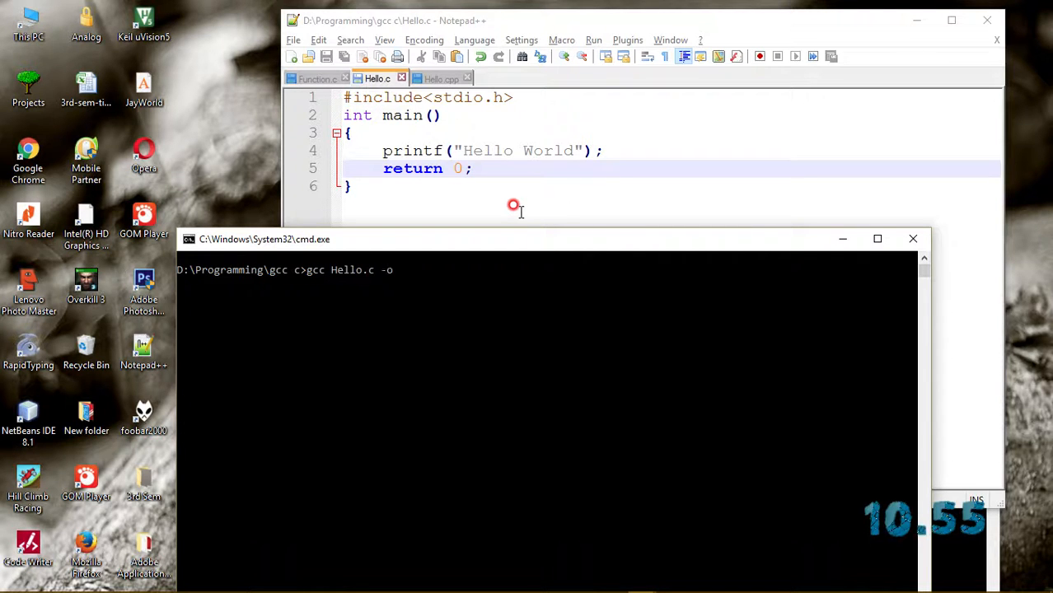
mouse_move(507, 188)
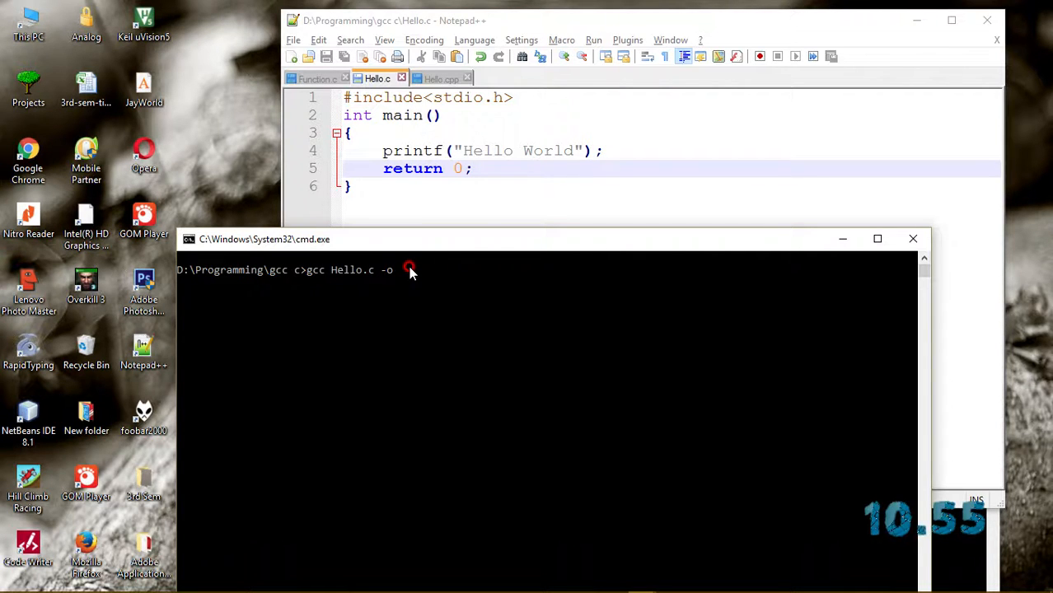
text(k)
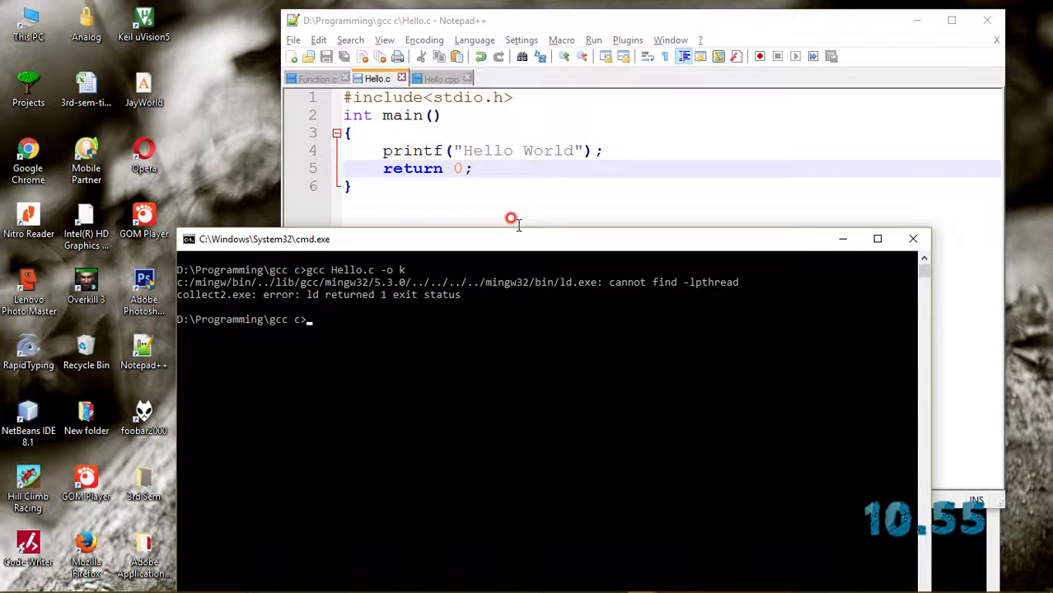
mouse_move(642, 294)
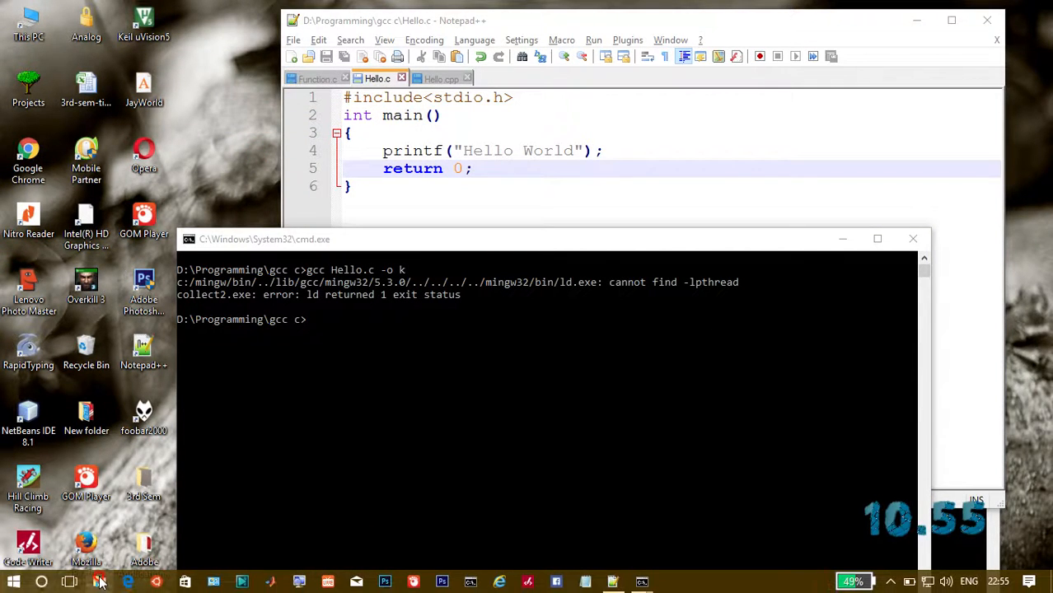
Launch MinGW Installation Manager from the Start search and position its window
click(12, 582)
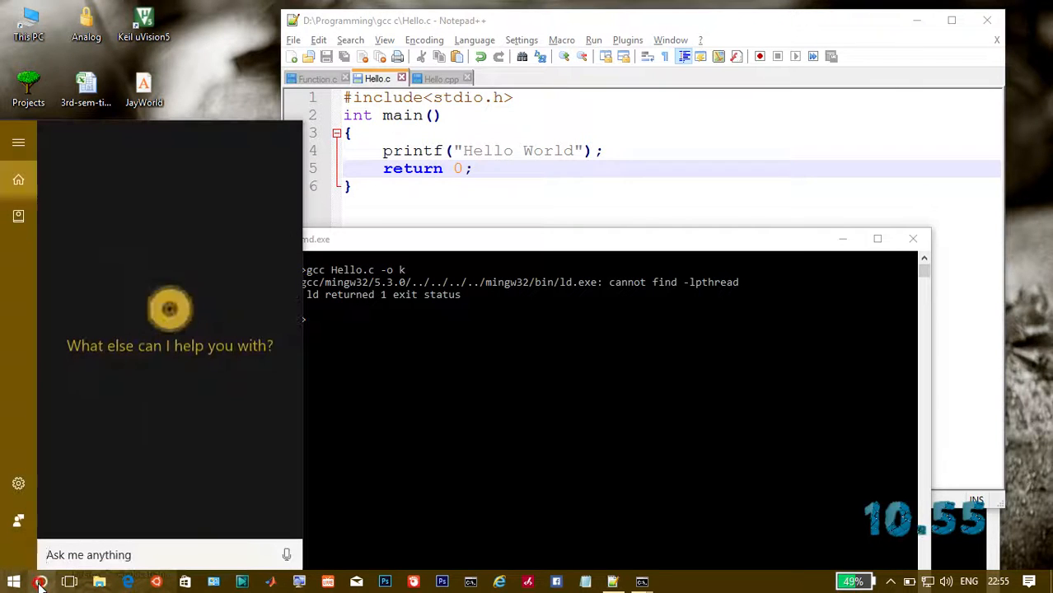
text(mi)
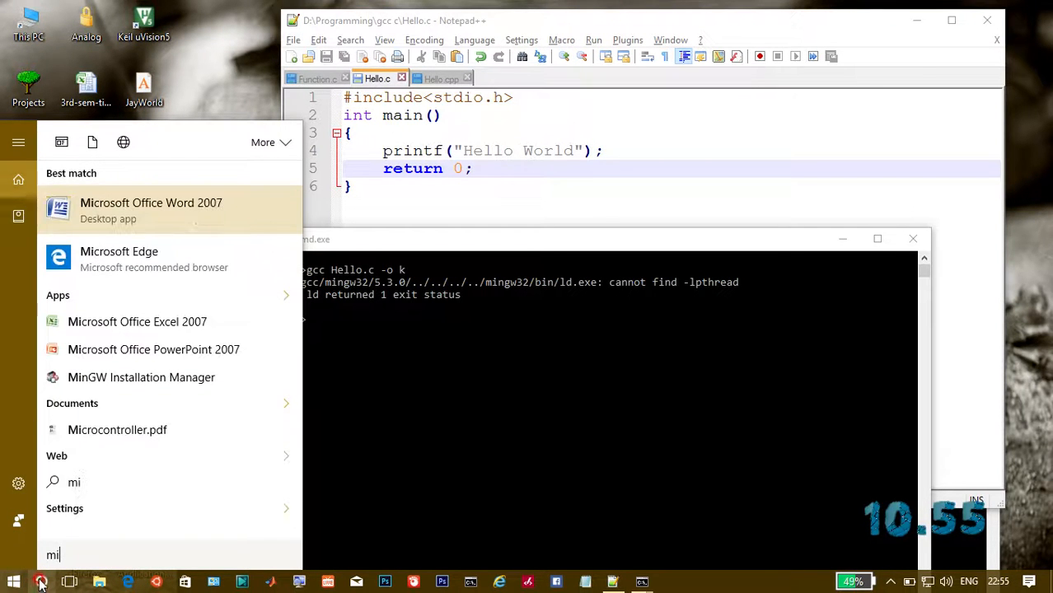
click(140, 378)
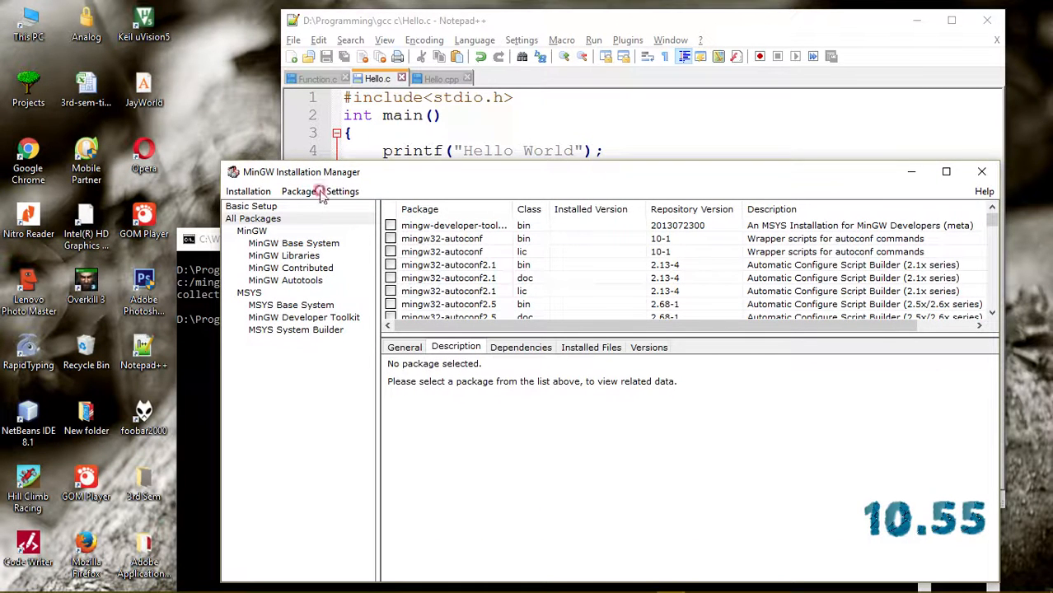
mouse_move(176, 16)
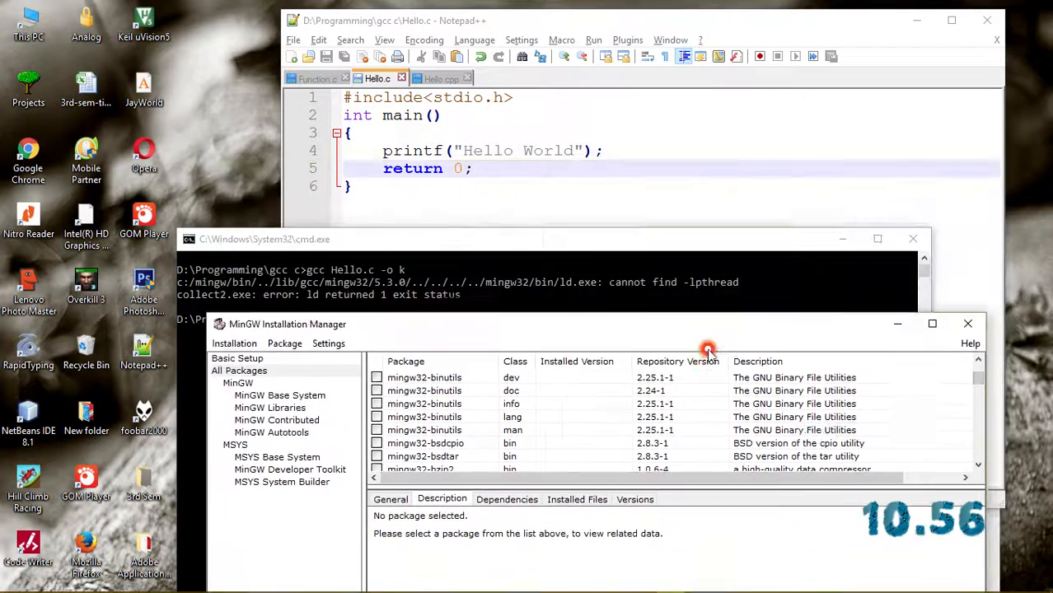
drag(709, 350, 985, 323)
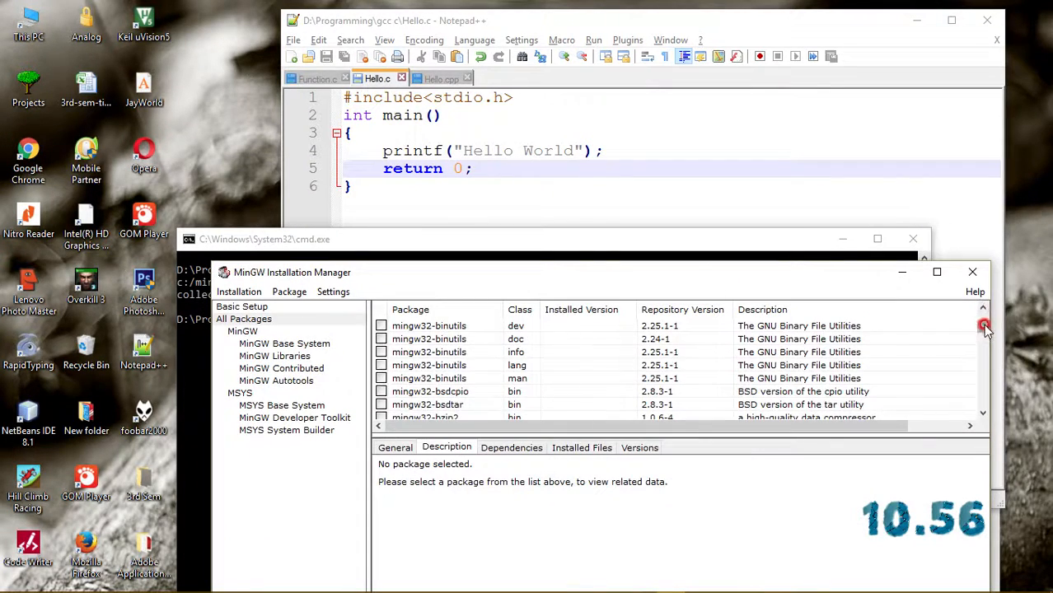
Scroll the full package list down to the mingw32-libpthread entries
scroll(down, 3)
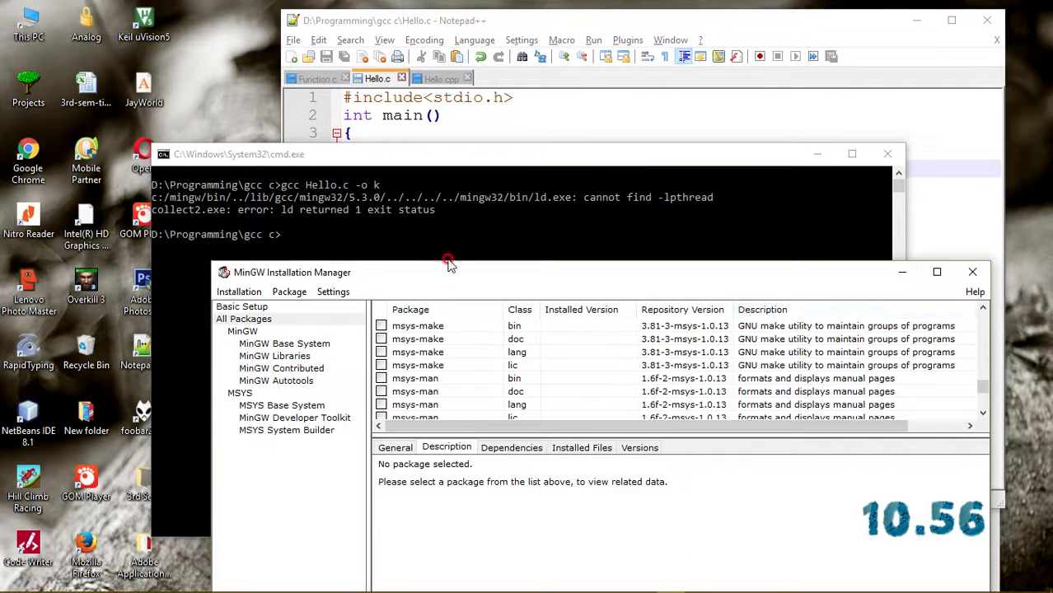
mouse_move(224, 50)
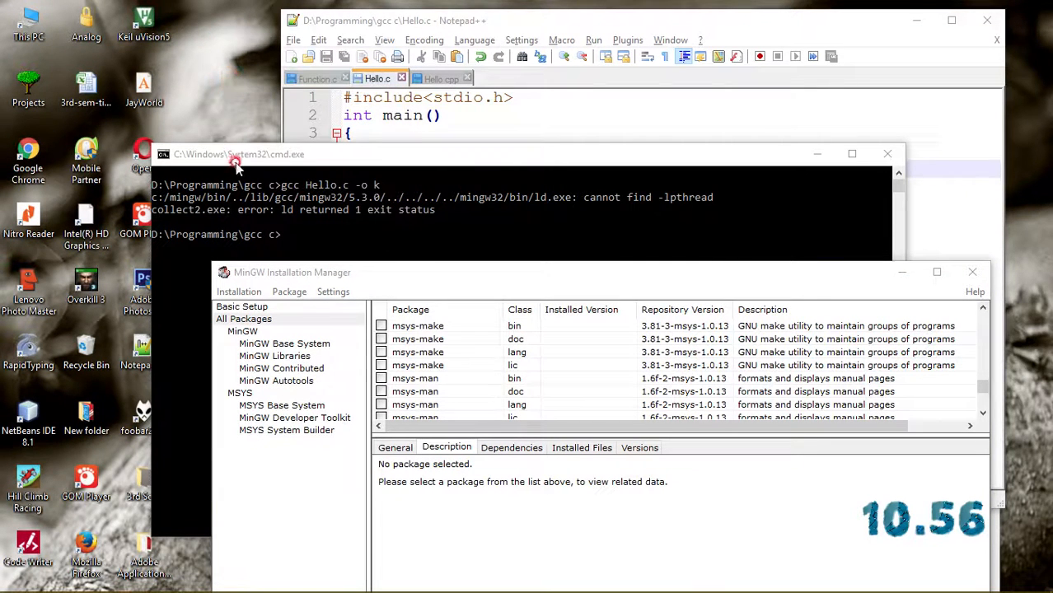
mouse_move(253, 211)
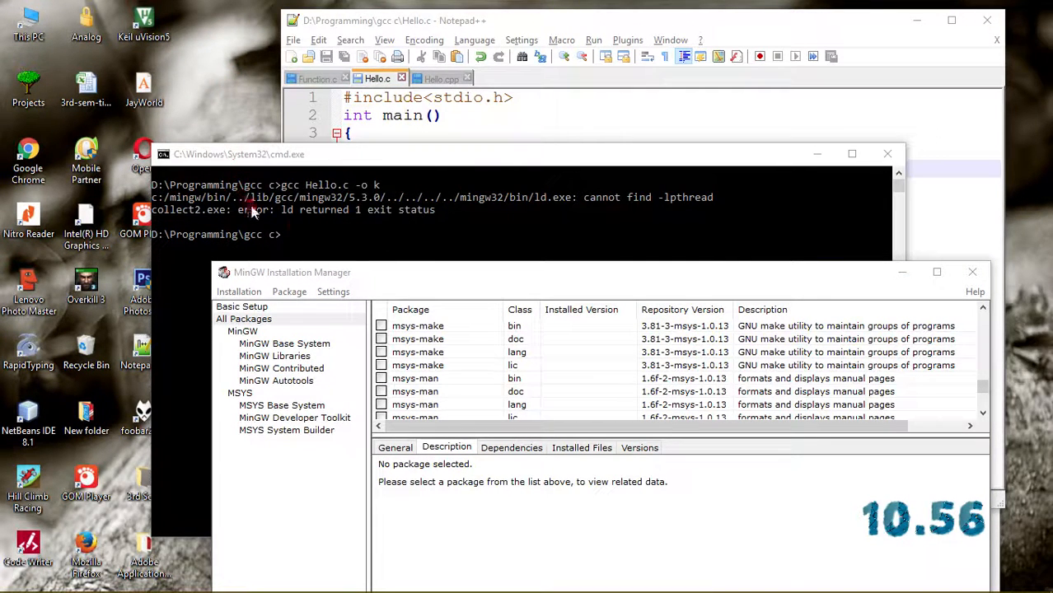
scroll(down, 3)
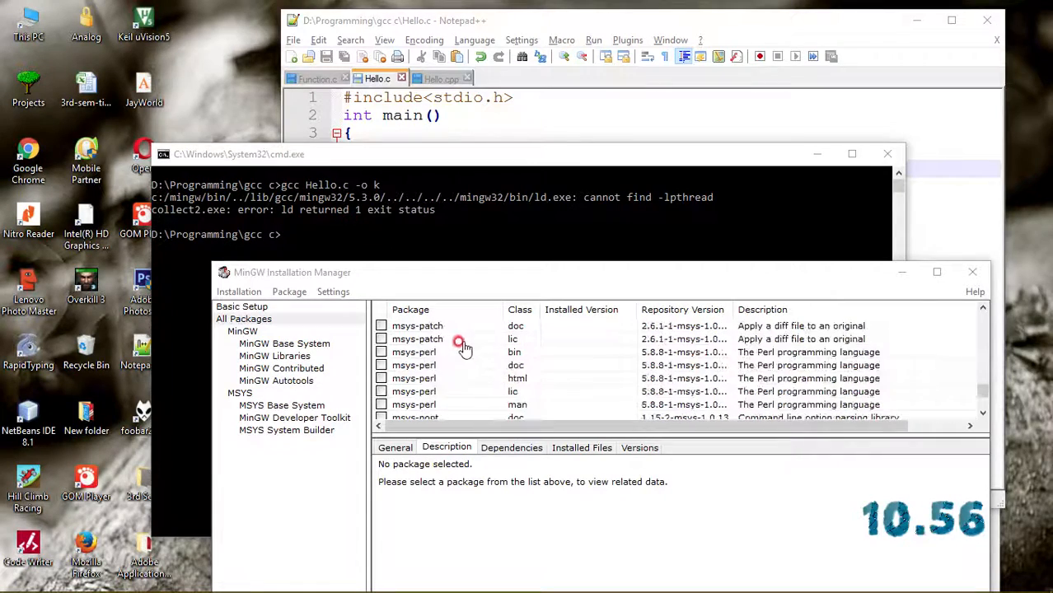
scroll(down, 3)
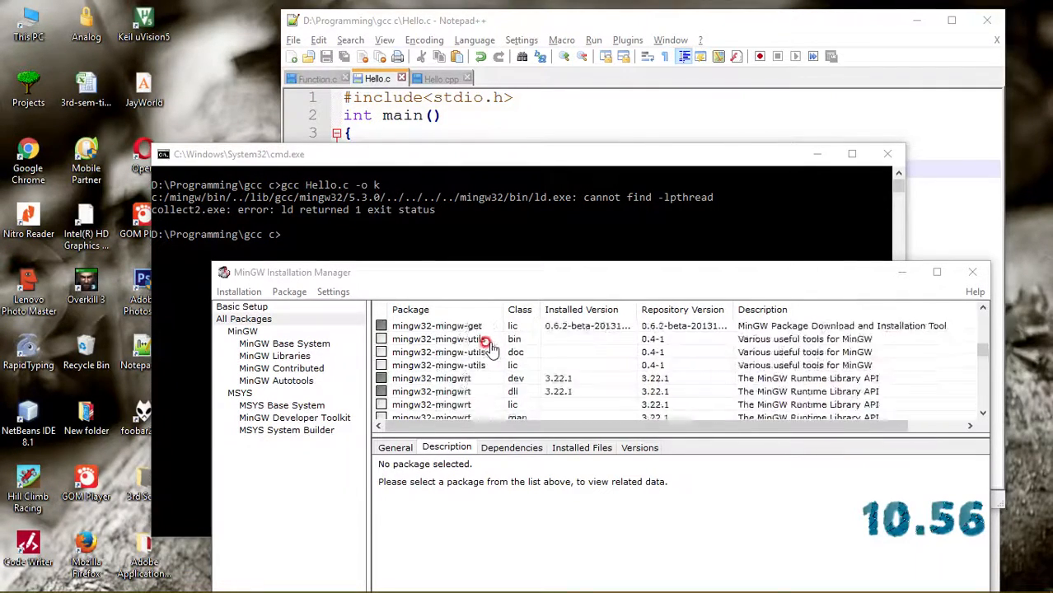
scroll(down, 3)
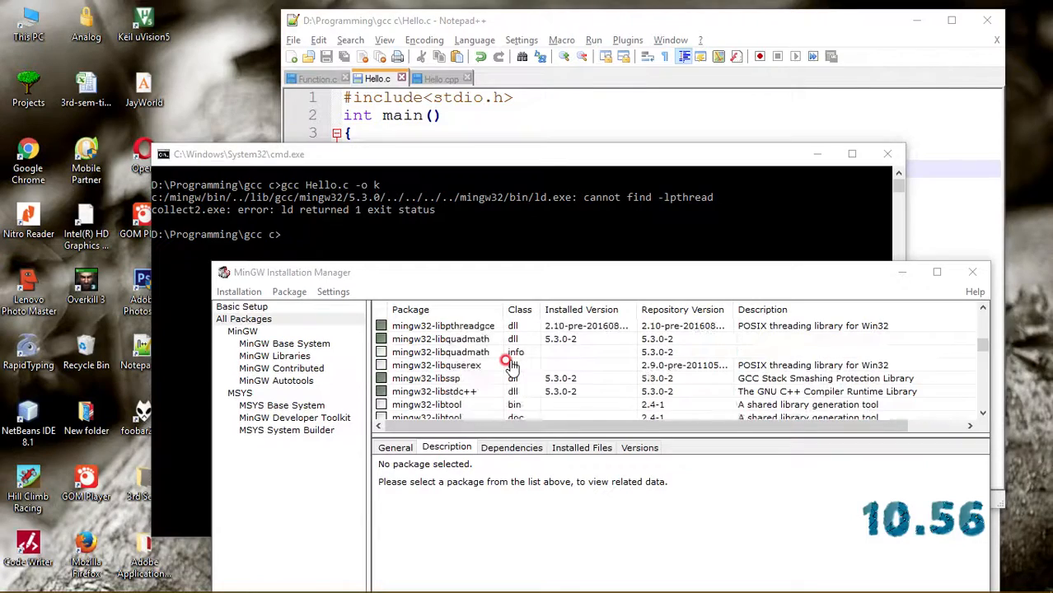
scroll(down, 3)
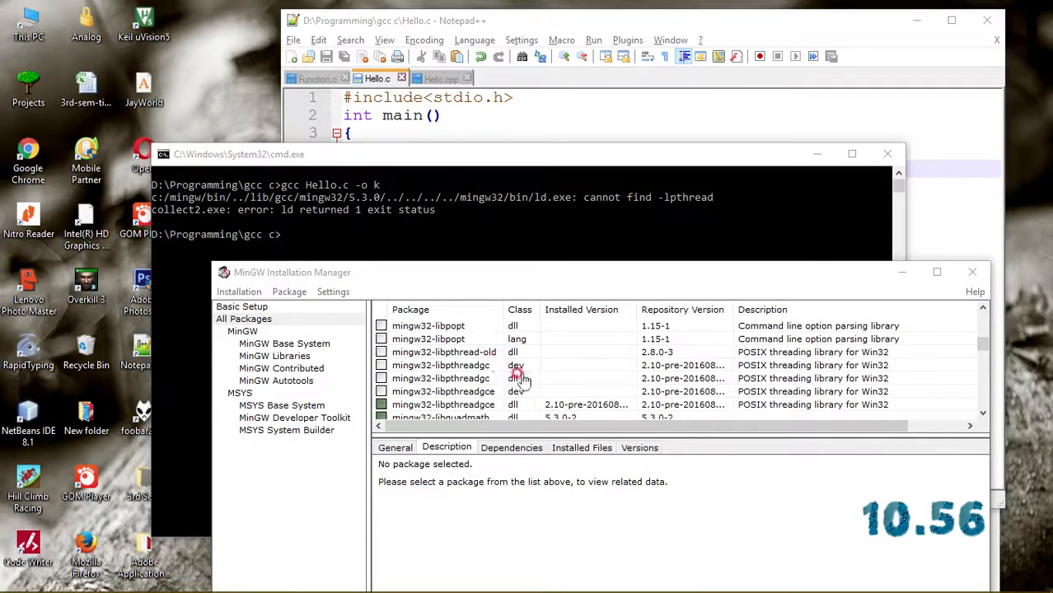
Mark the mingw32-libpthreadgc package for installation
click(441, 377)
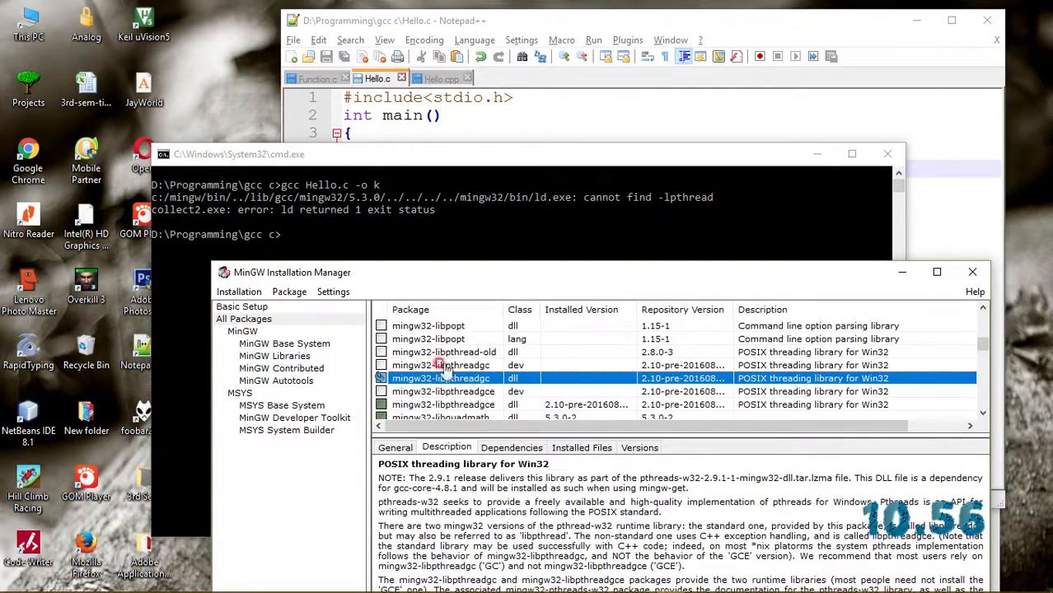
right_click(442, 365)
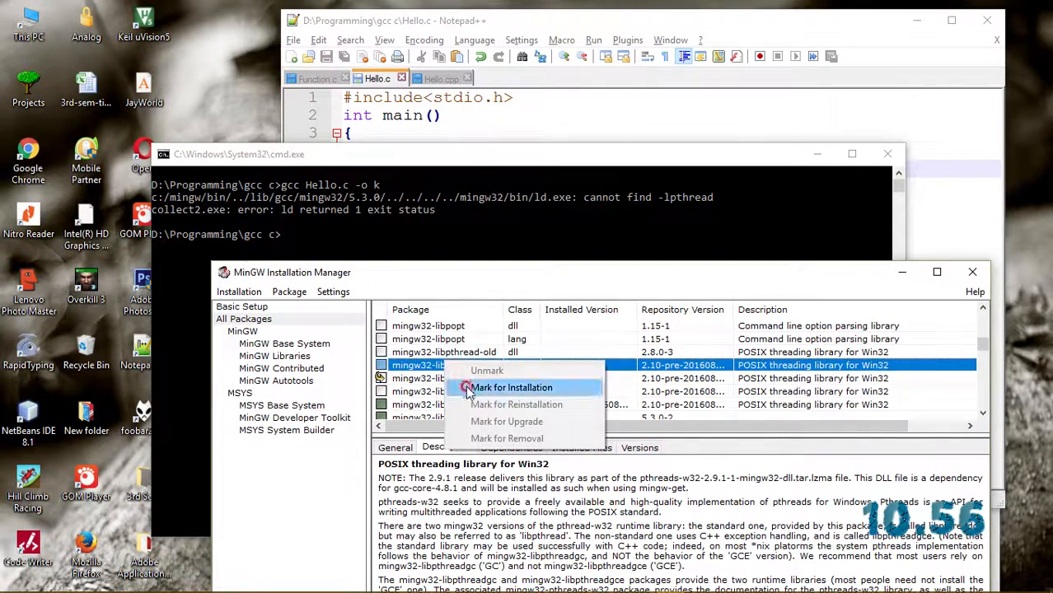
click(510, 387)
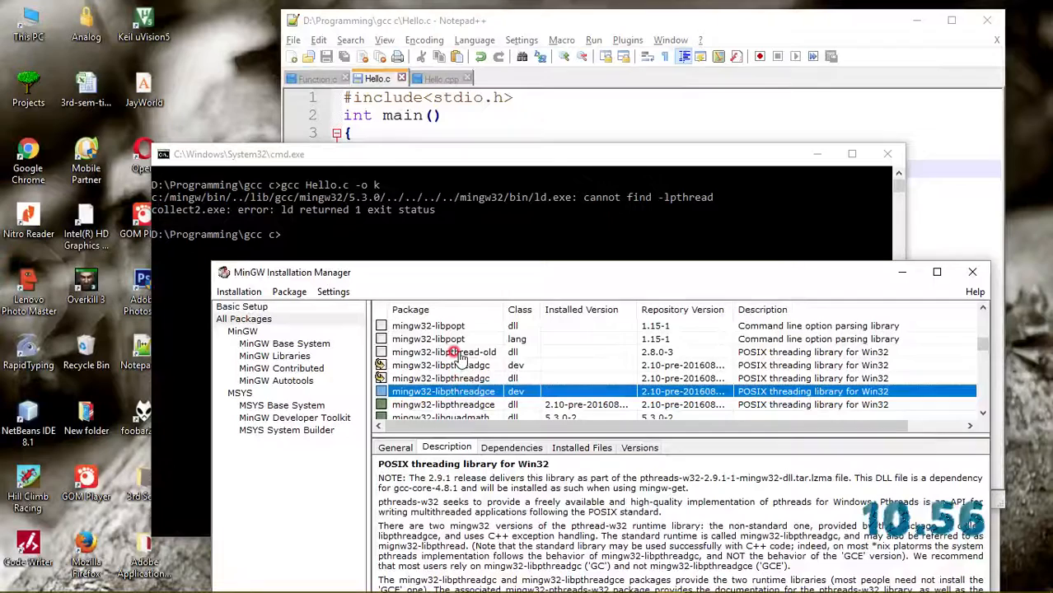
Apply the scheduled changes so the pthreads packages install, then dismiss the finished report
click(443, 353)
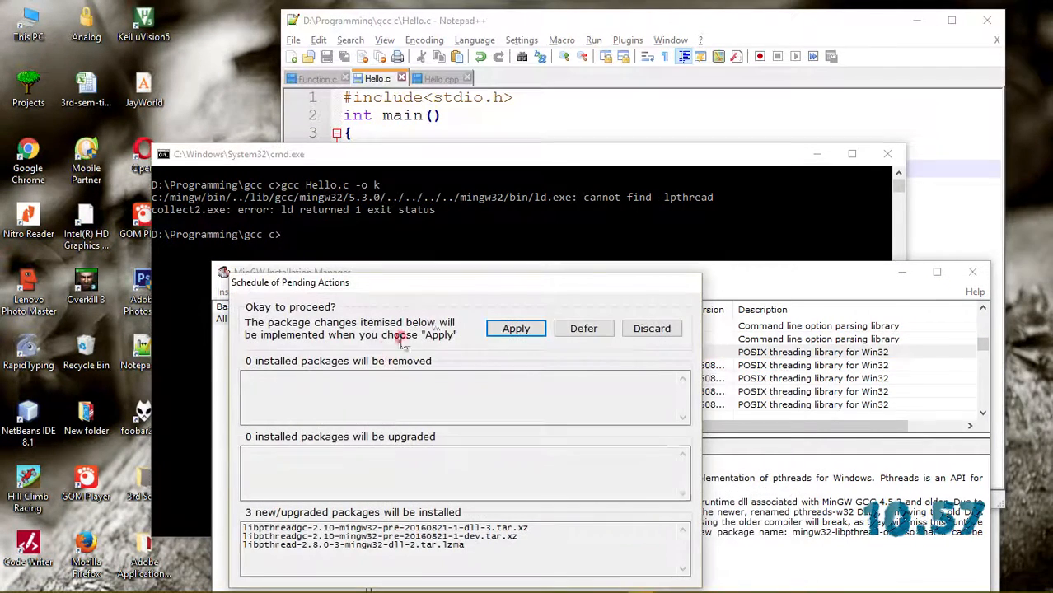
click(513, 328)
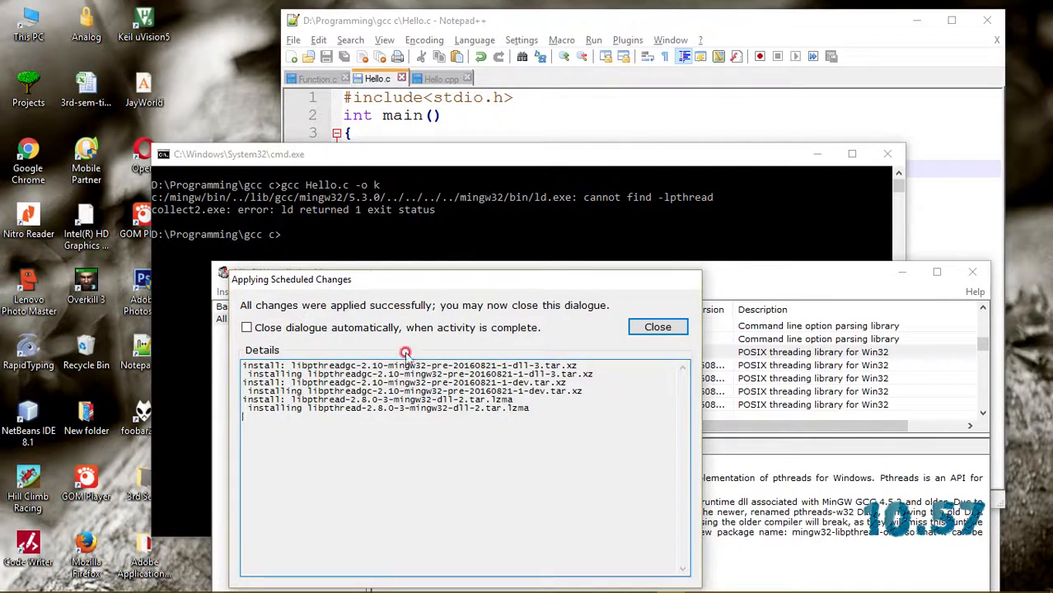
mouse_move(458, 326)
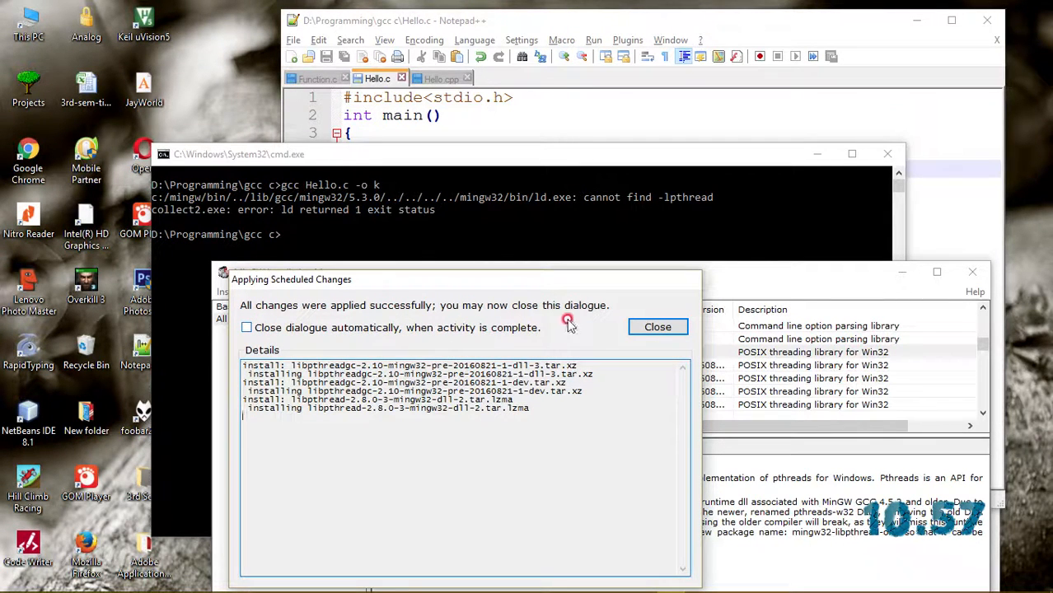
click(657, 326)
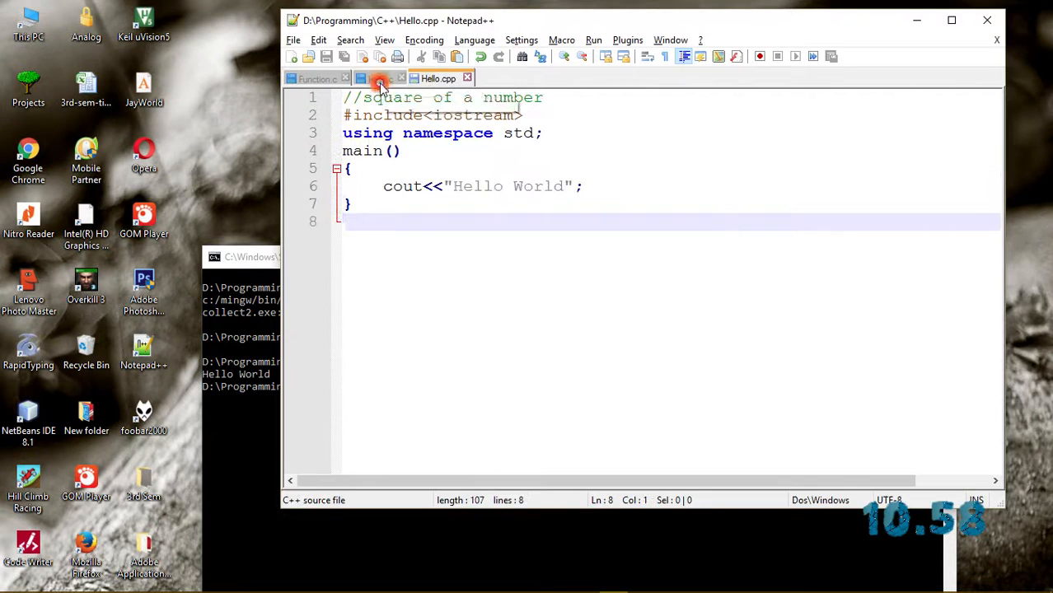
Review Hello.c's stdio include and printf Hello World line without editing anything
click(377, 80)
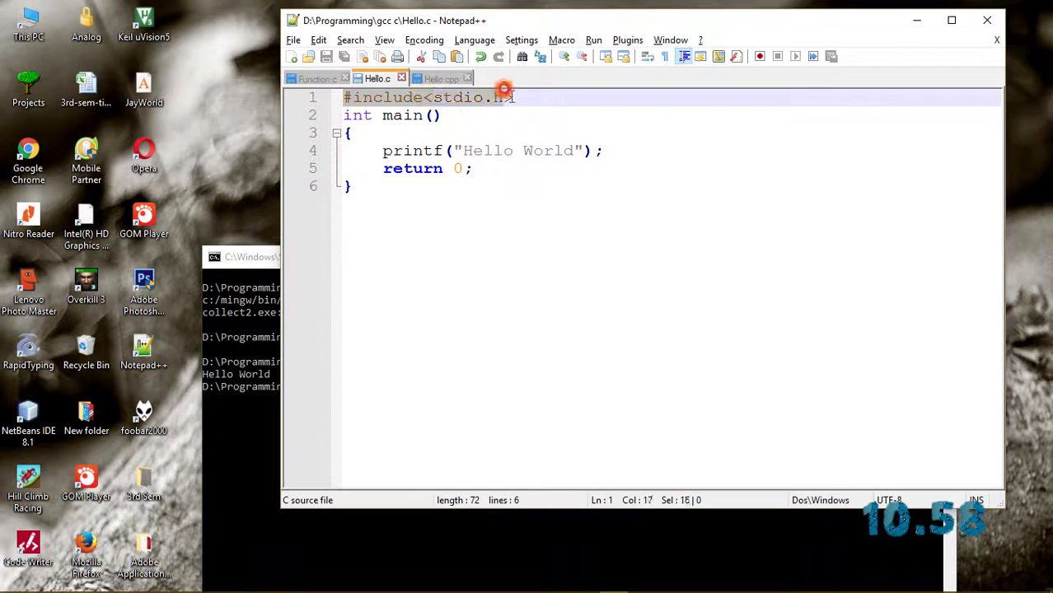
click(442, 115)
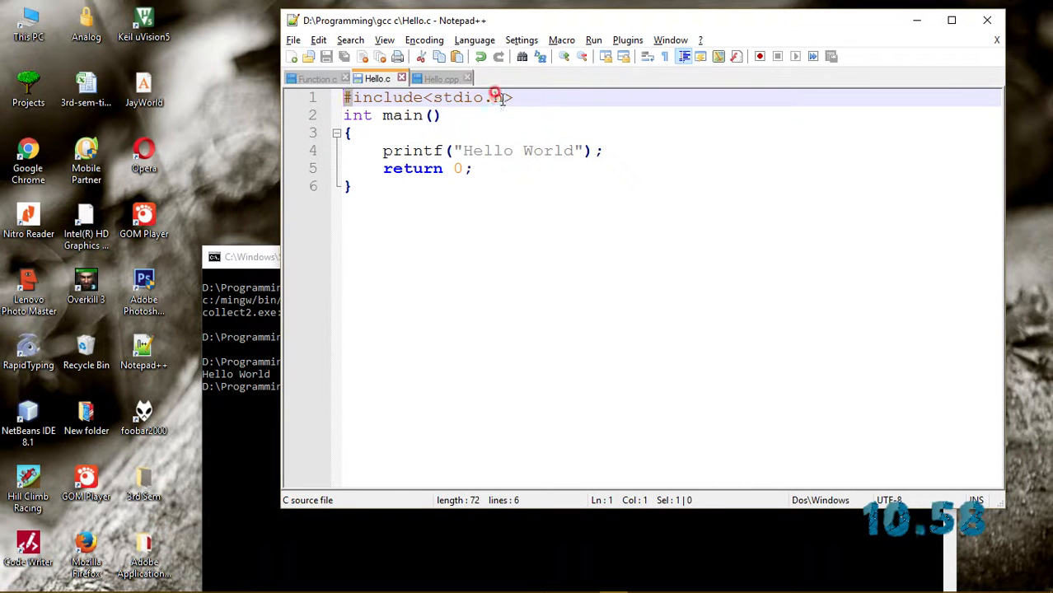
double_click(458, 97)
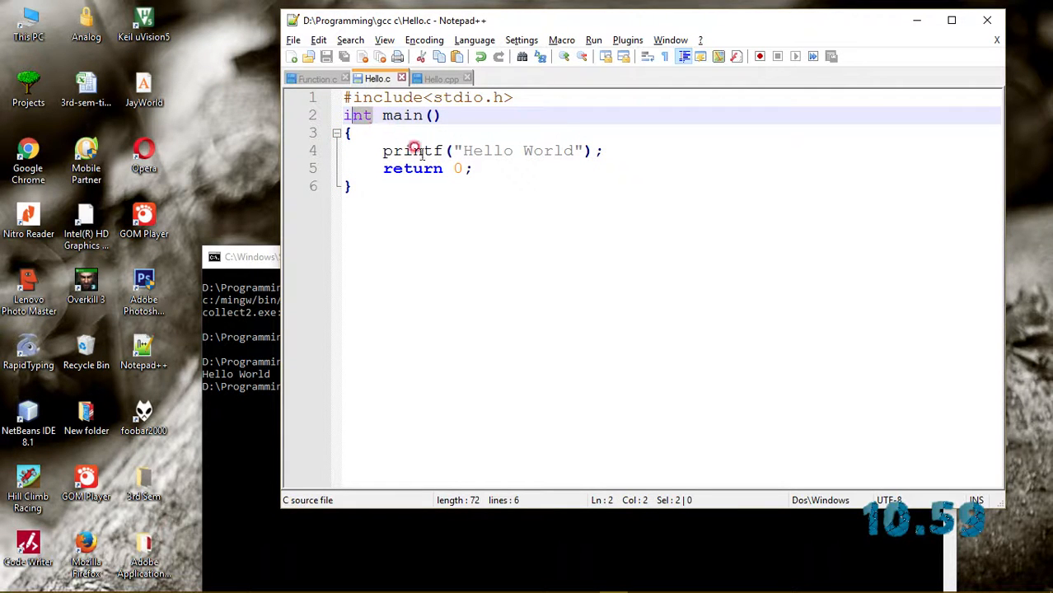
click(382, 168)
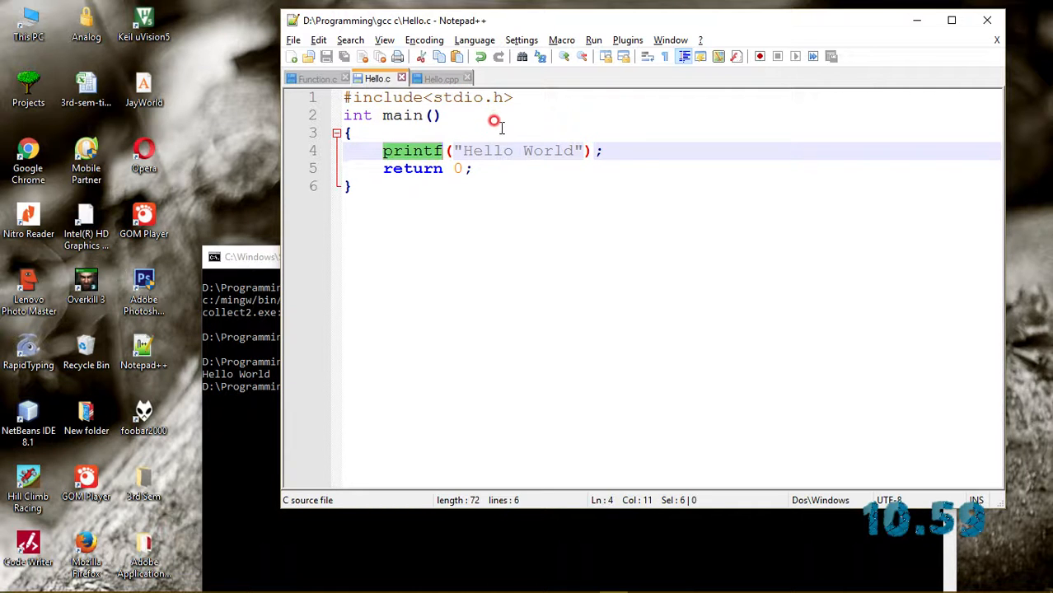
mouse_move(606, 164)
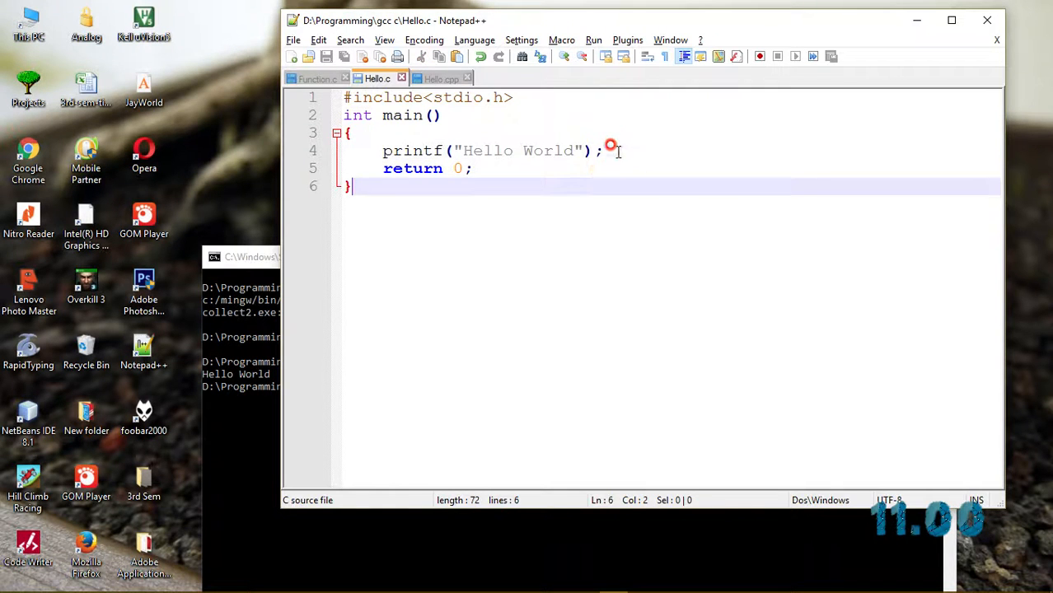
click(601, 150)
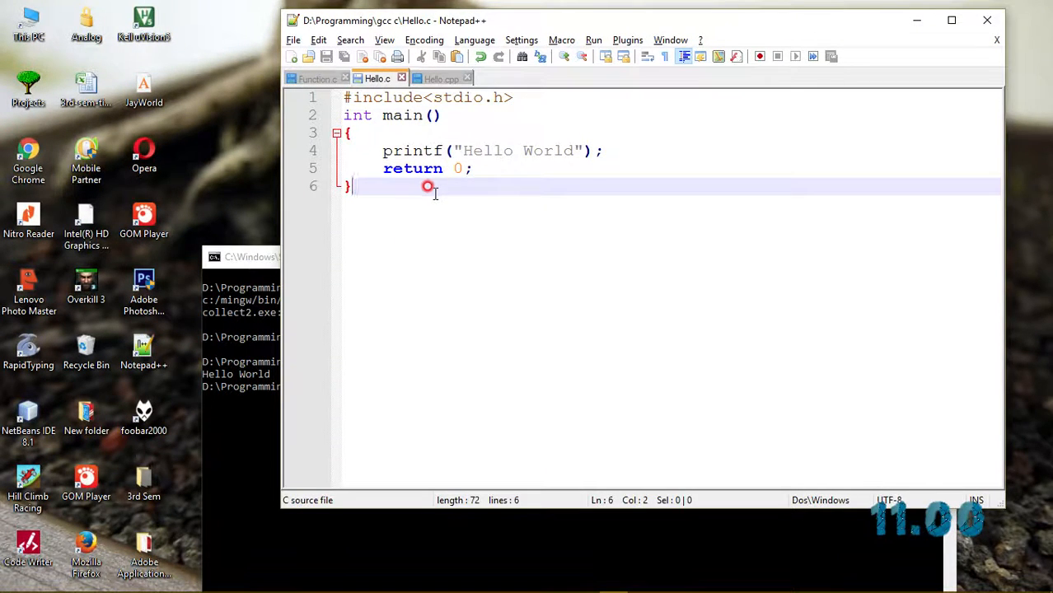
mouse_move(611, 250)
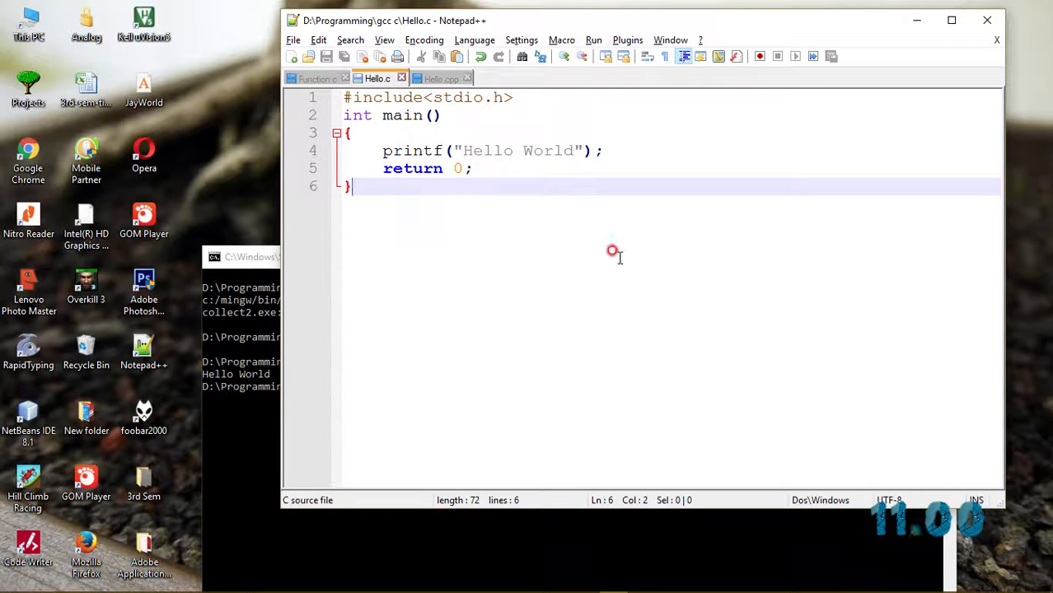
mouse_move(646, 247)
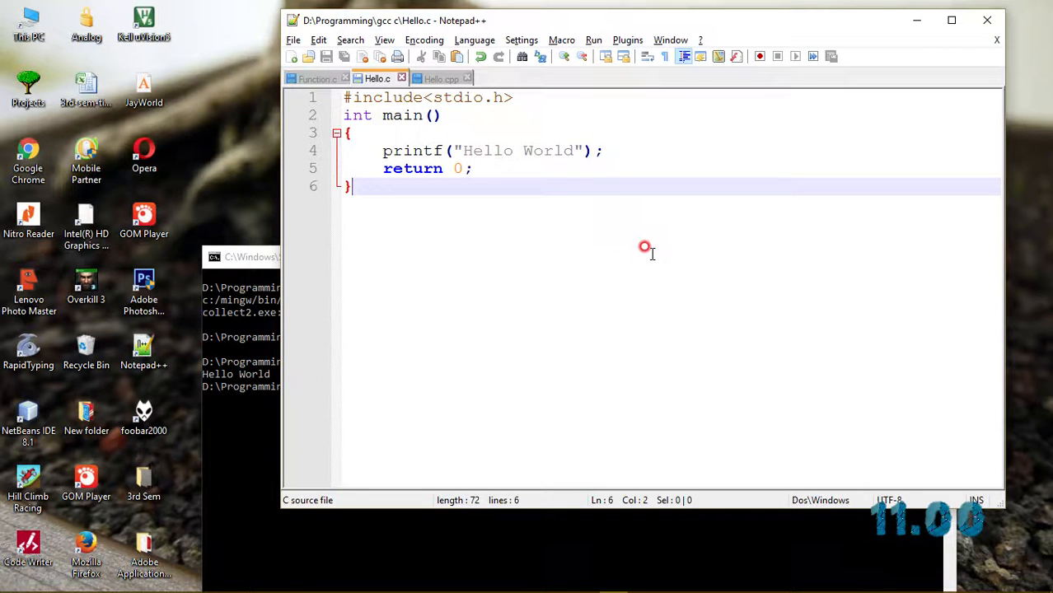